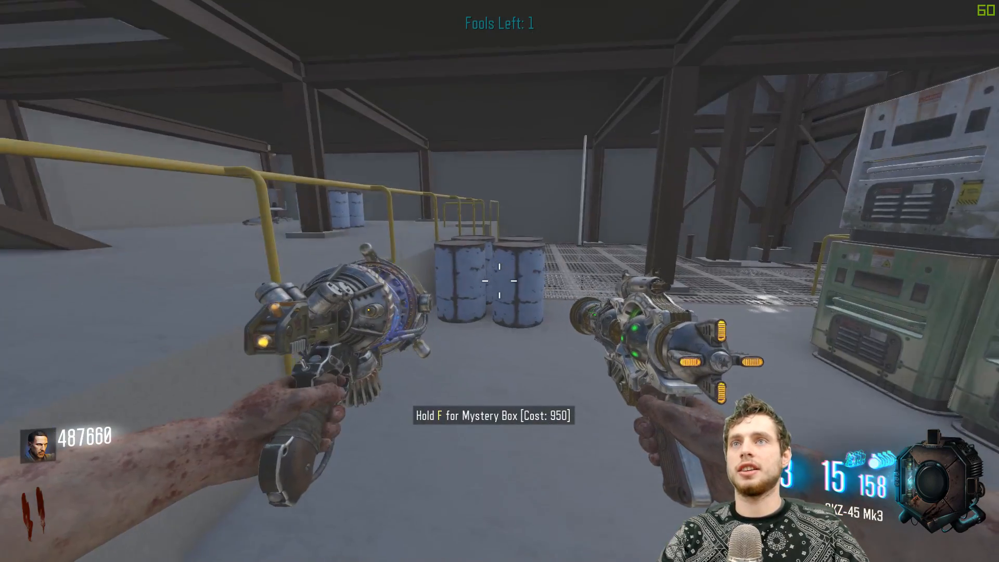
Find zm_usermap.gsc under share/raw/scripts/zm by searching 'usermap', and copy it
key(f)
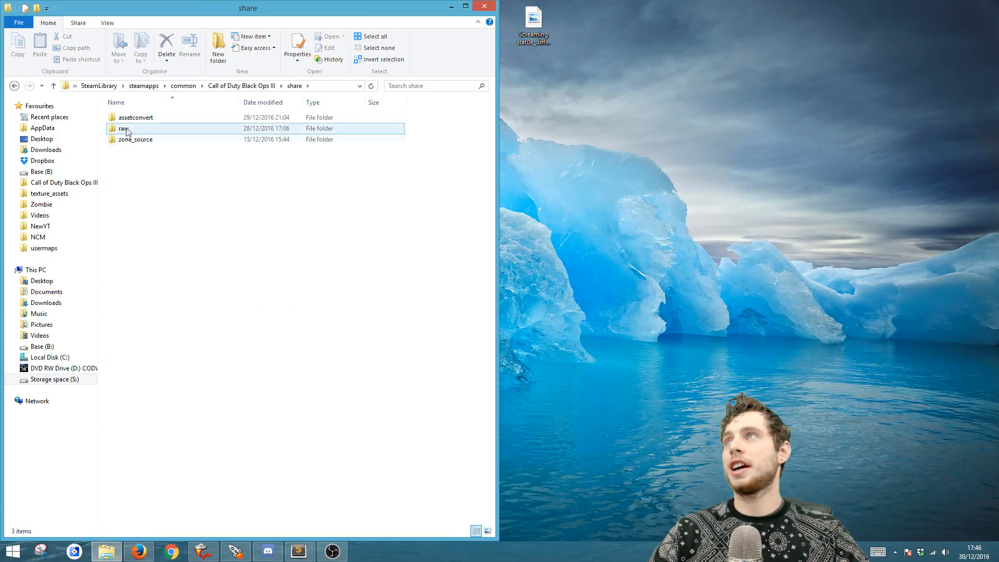
double_click(122, 128)
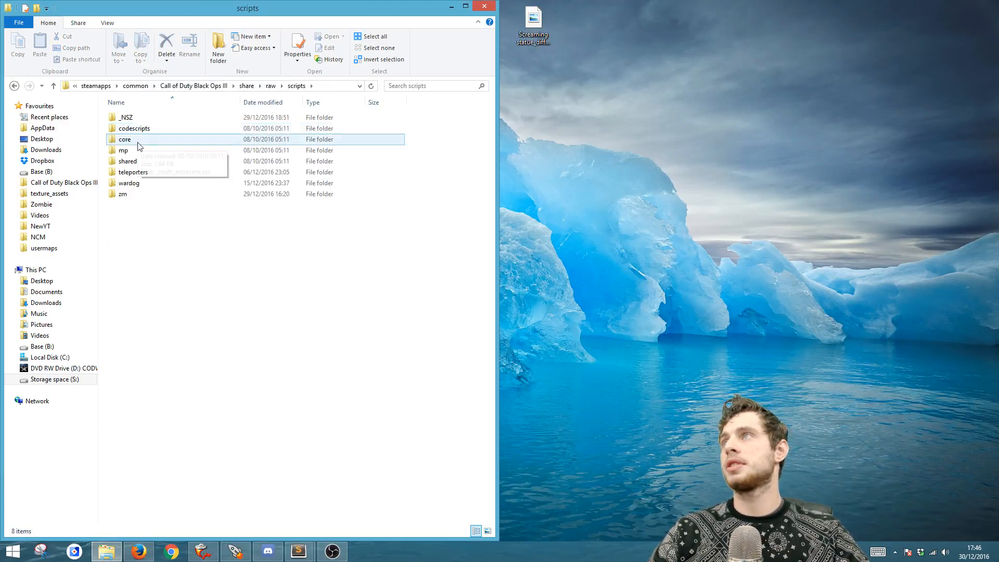
double_click(121, 193)
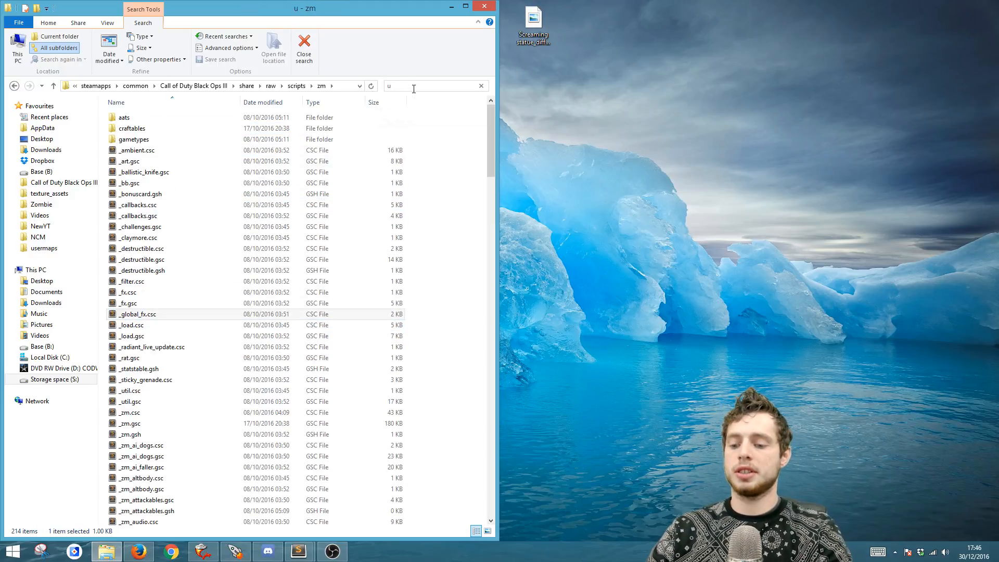
text(usermap)
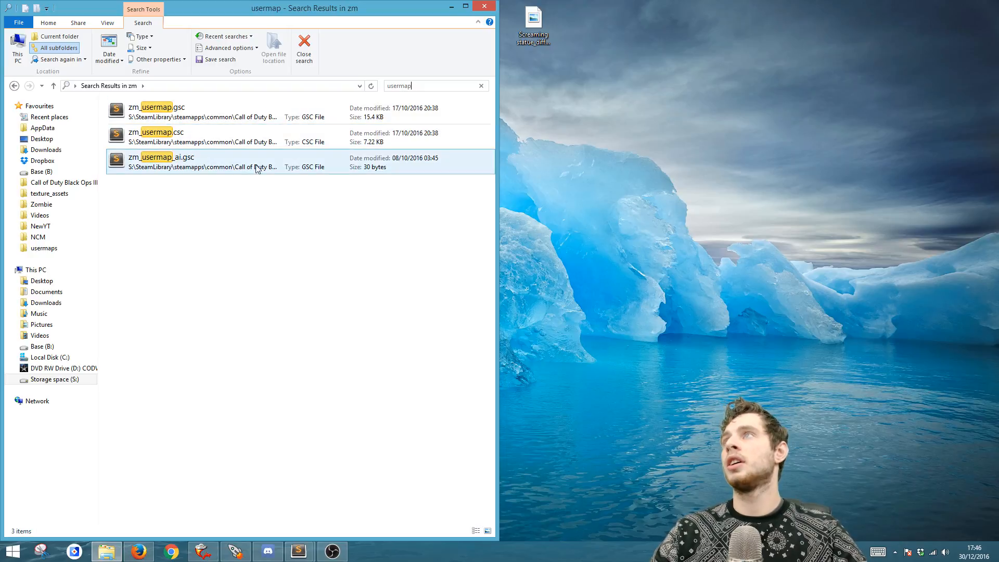
click(153, 107)
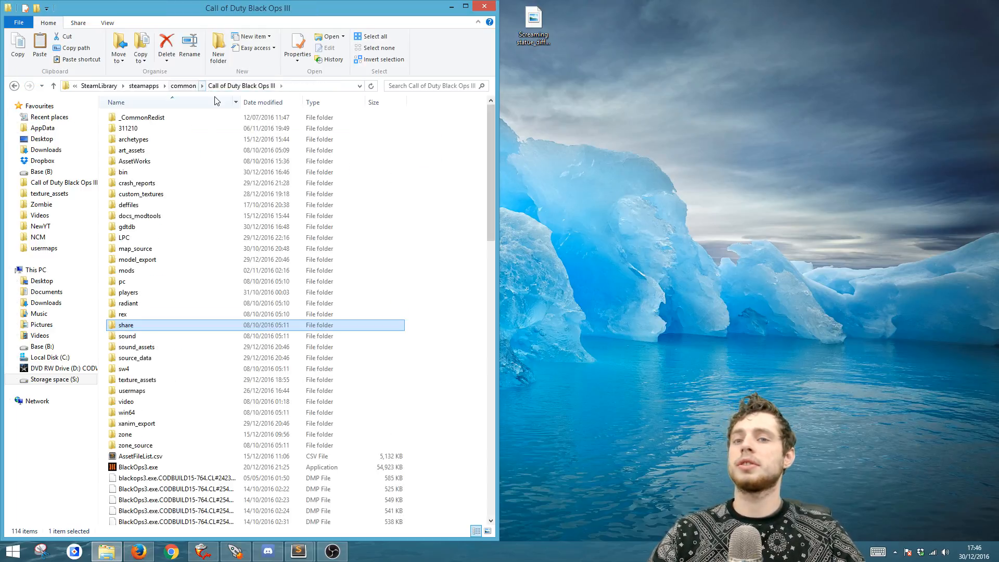
Paste zm_usermap.gsc into the usermaps/zm_backlot/scripts/zm folder
double_click(131, 390)
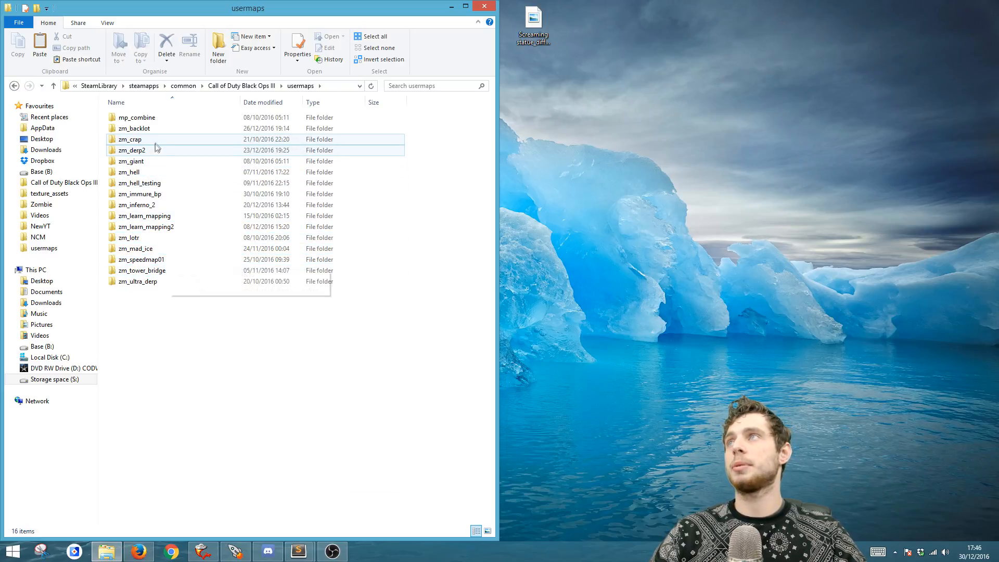
double_click(133, 128)
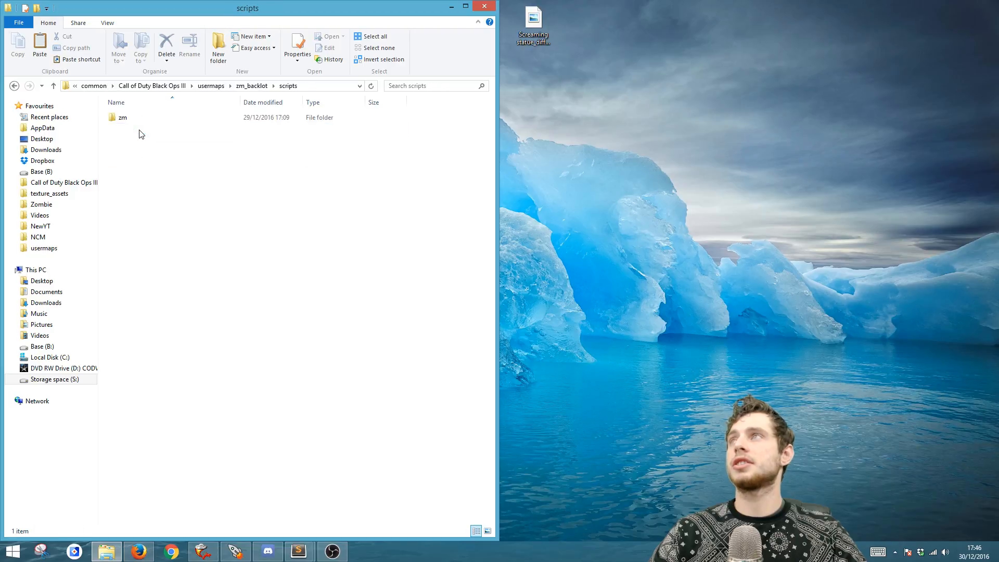
double_click(123, 117)
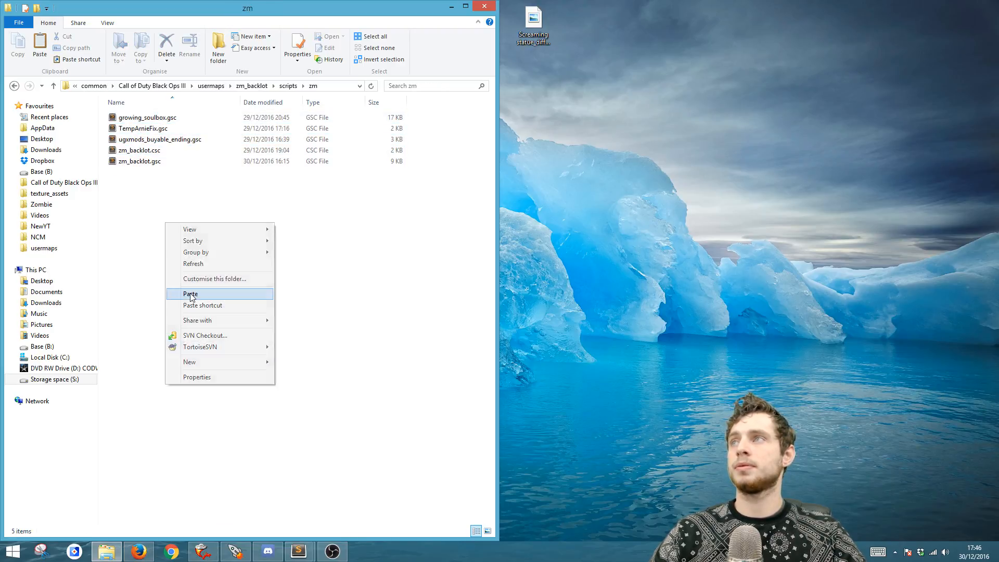
click(190, 293)
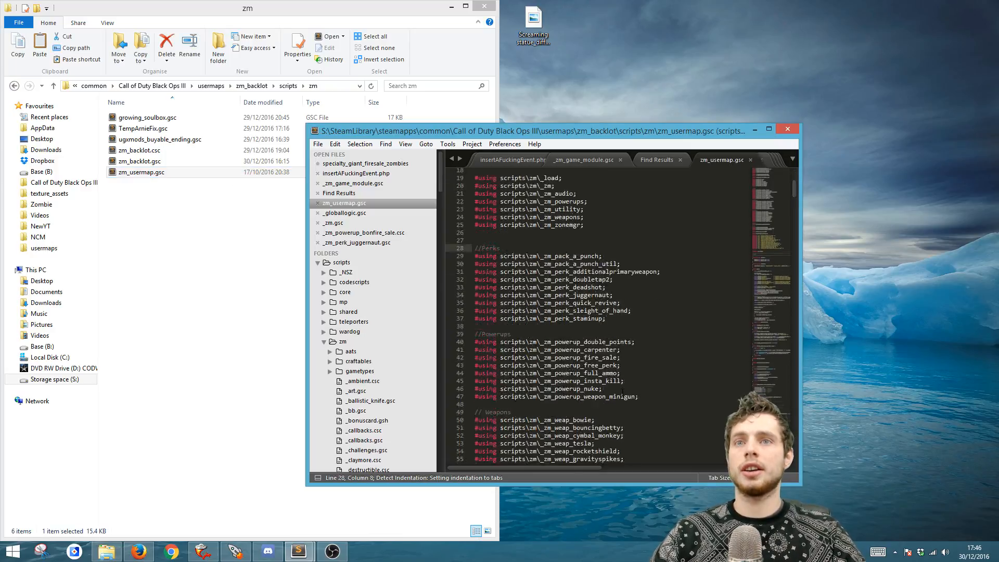
Add register_tactical_grenade_for_level("octobomb") to zm_usermap.gsc, save, and open zone_source
scroll(down, 3)
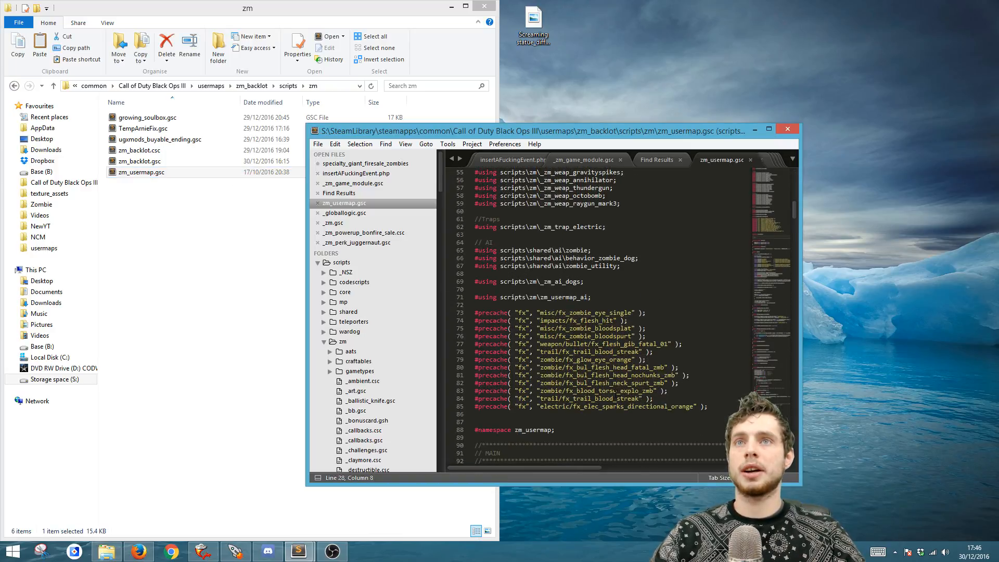
scroll(down, 3)
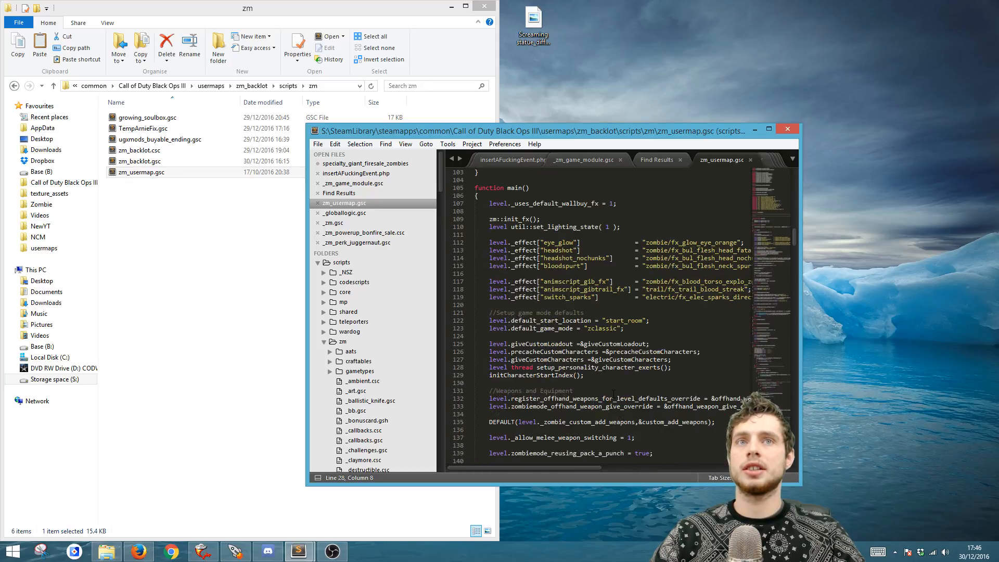
scroll(down, 3)
text(zm_utility::register_tactical_grenade_for_level( "" );)
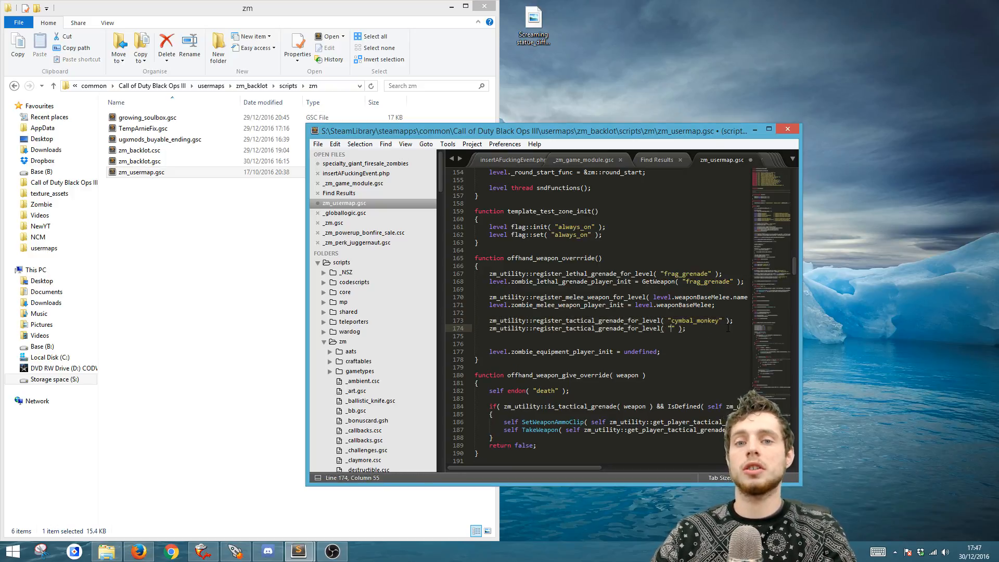
text(octobomb)
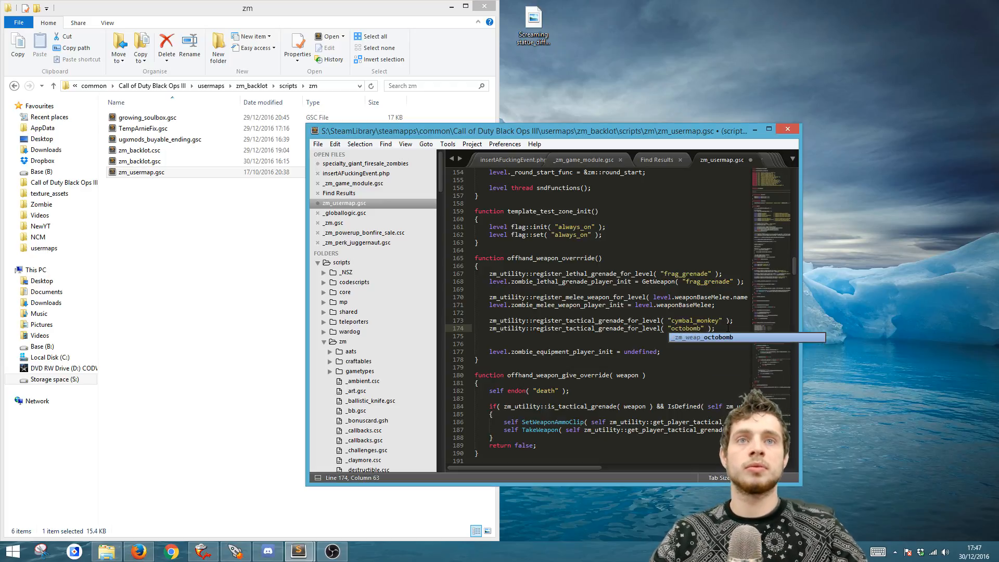
key(ctrl+s)
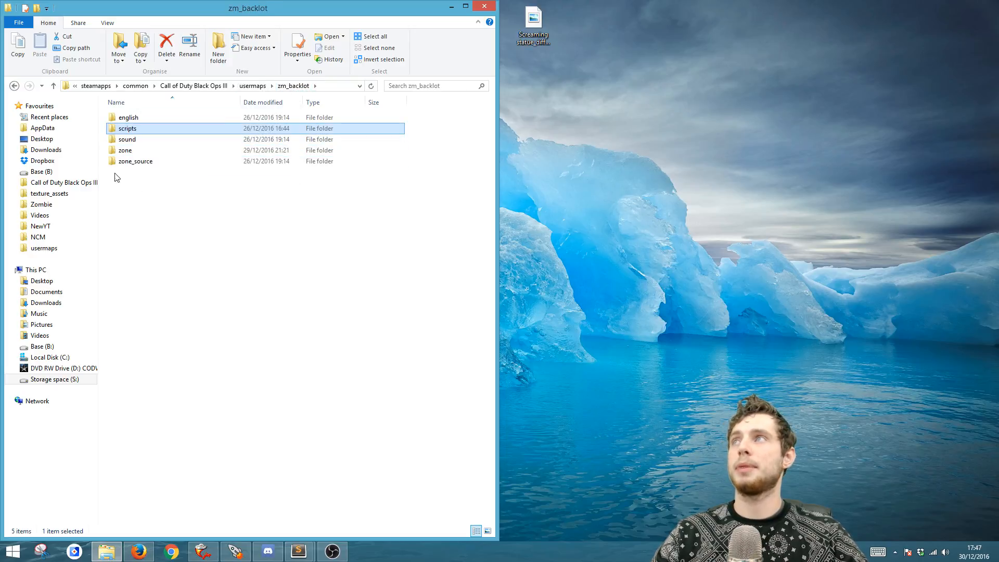
double_click(136, 161)
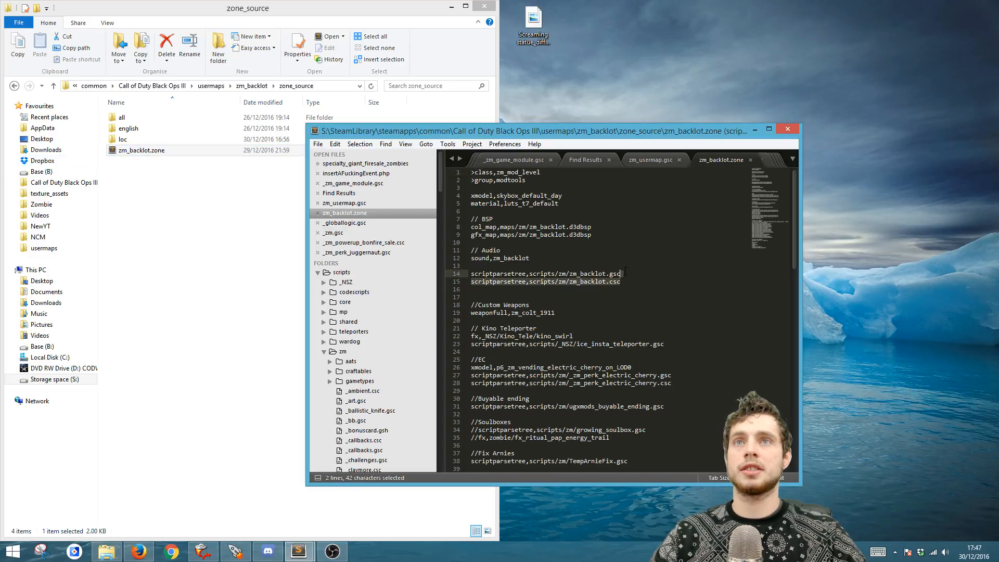
Append 'scriptparsetree,scripts/zm/zm_usermap.gsc' to zm_backlot.zone and begin a '//Fix ar' comment
scroll(down, 3)
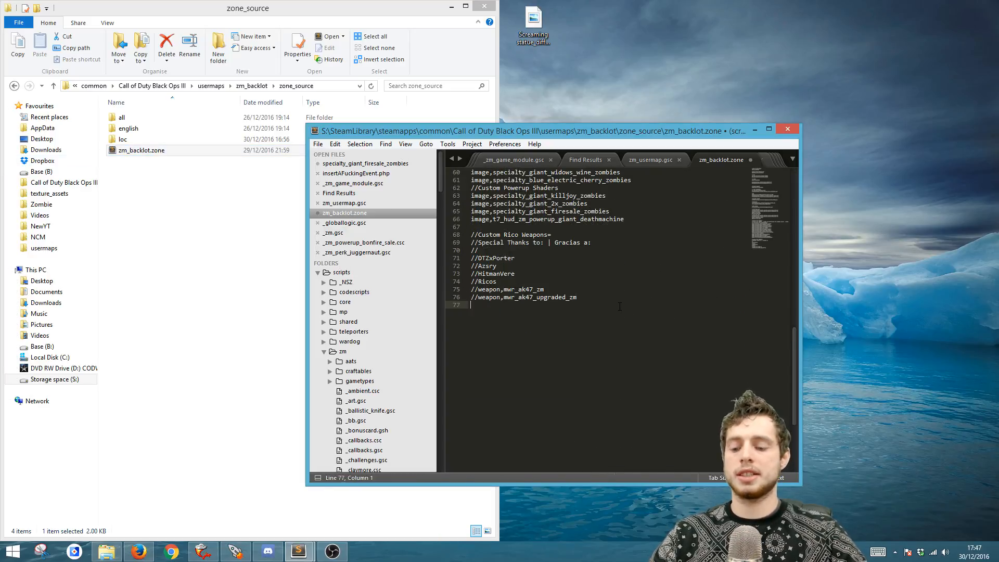
text(scriptparsetree,scripts/zm/zm_backlot.csc)
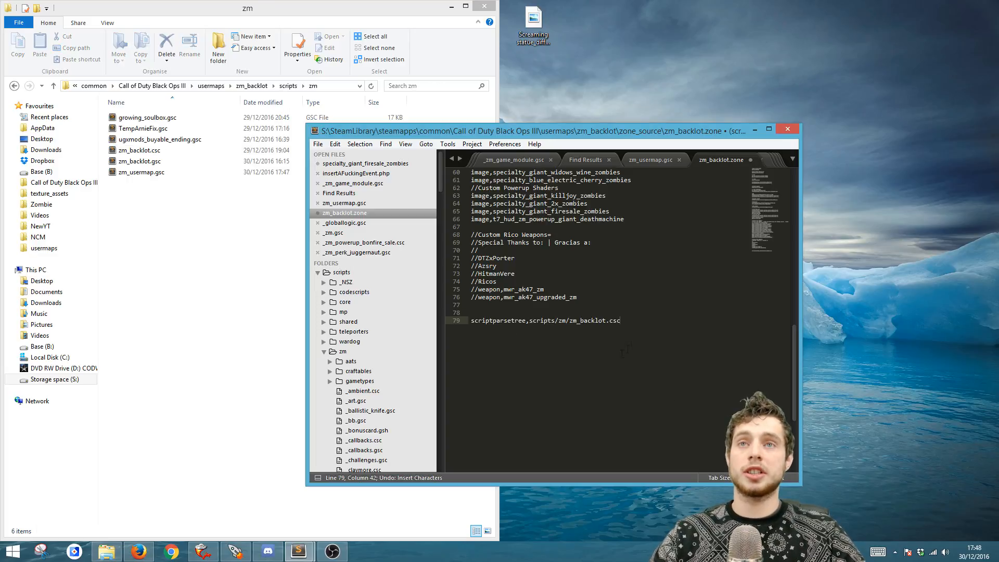
double_click(581, 321)
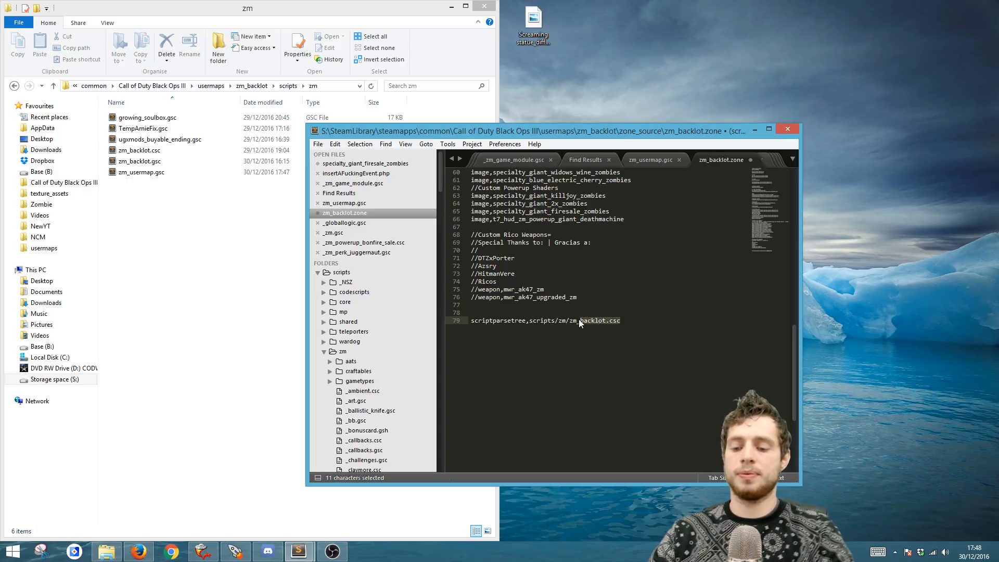
text(zm_usermap.g)
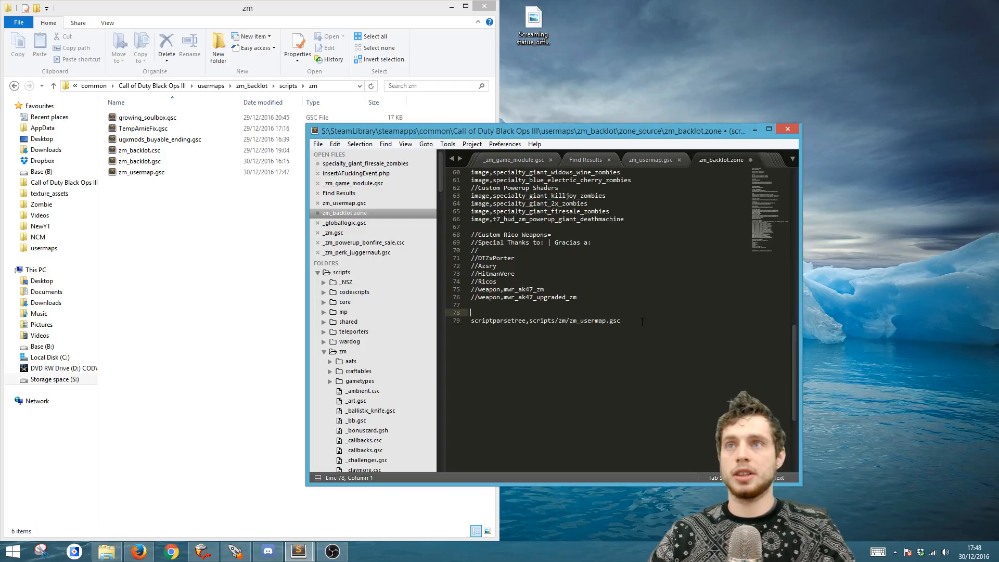
text(//Fix ar)
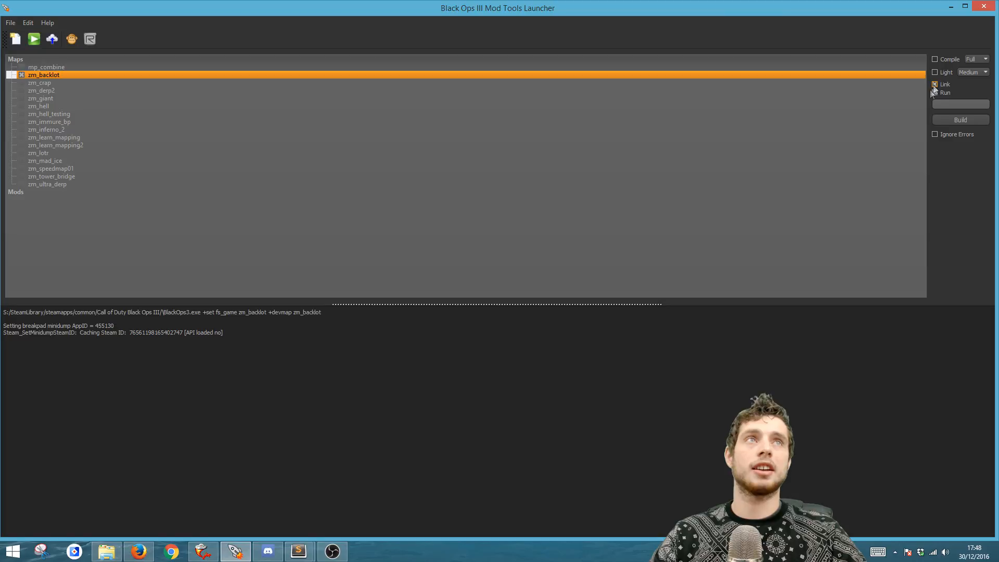
Enable Link and Run for zm_backlot and start the build
click(961, 119)
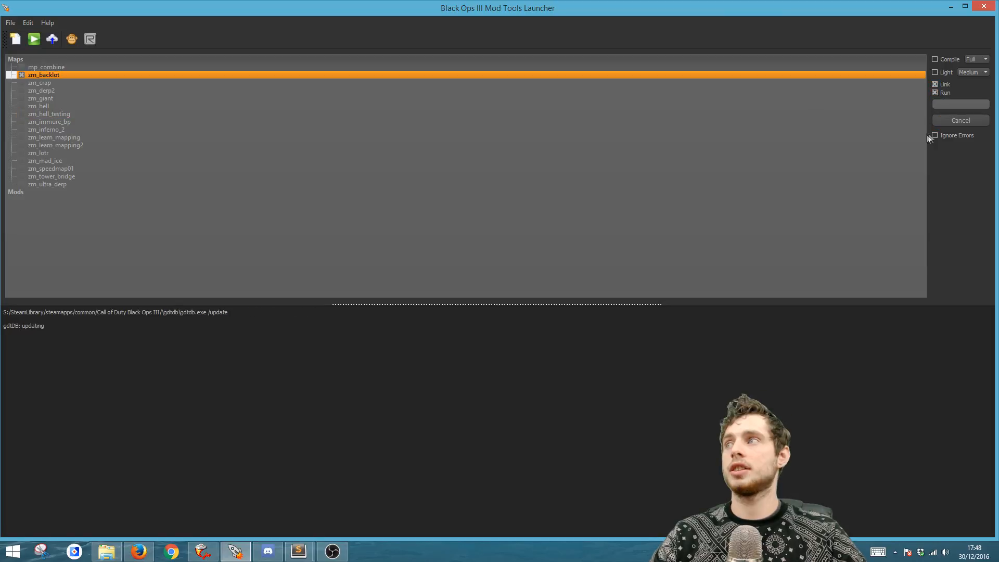
click(51, 177)
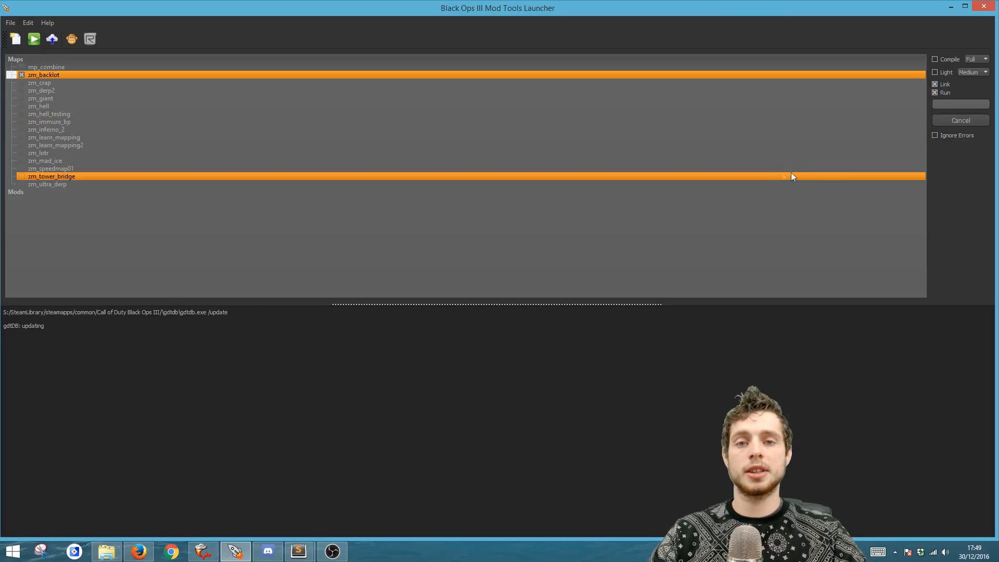
mouse_move(751, 176)
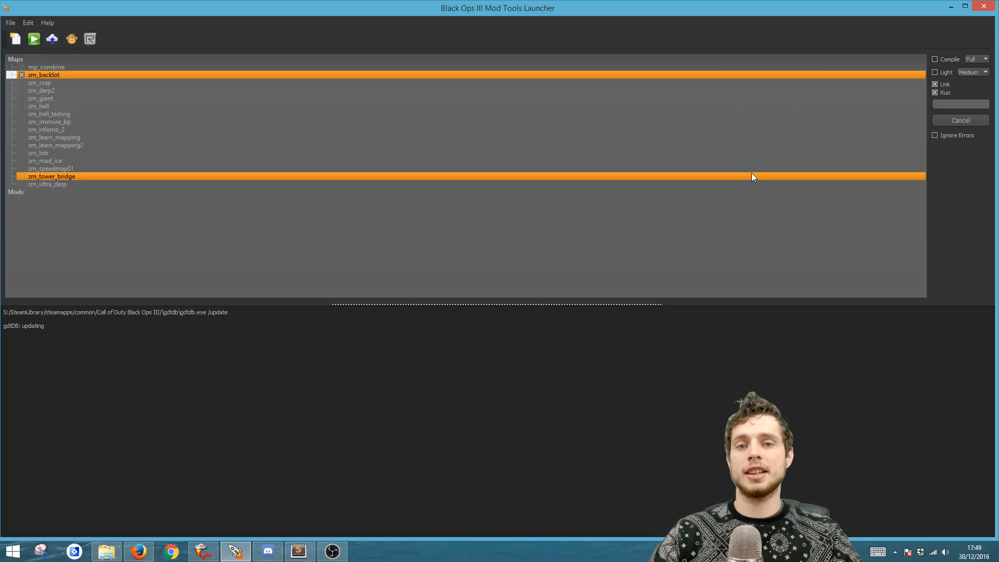